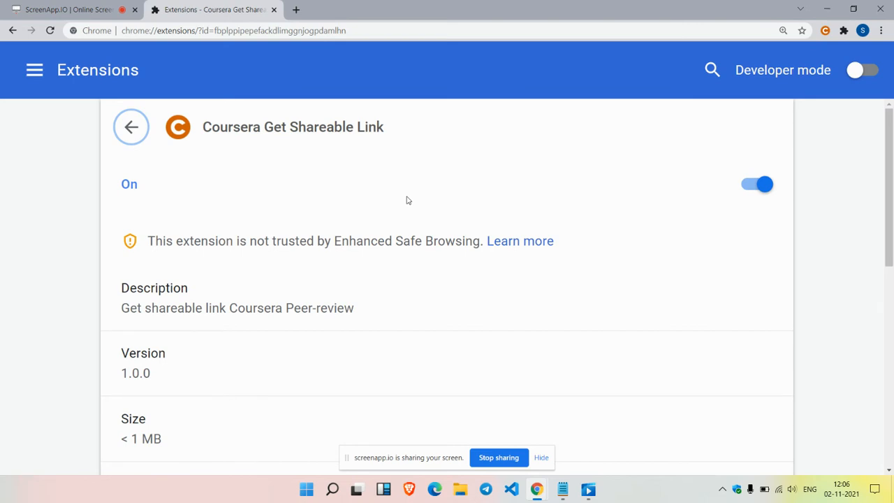
mouse_move(398, 195)
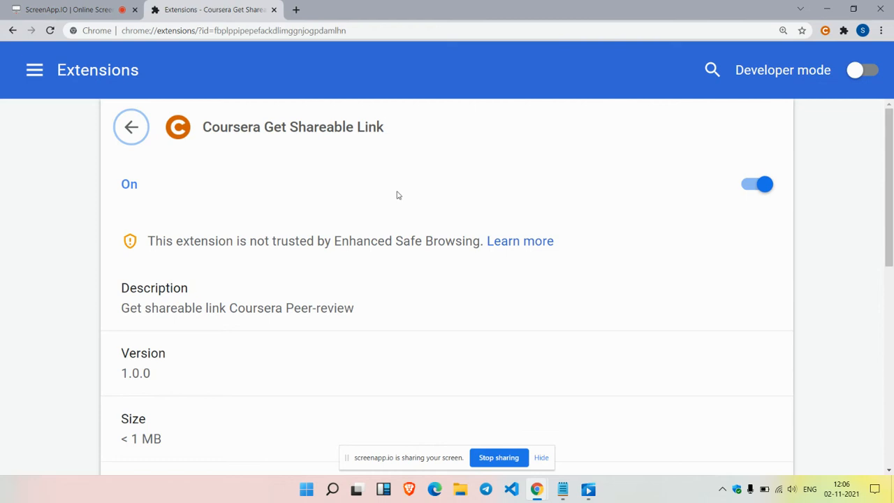
mouse_move(202, 119)
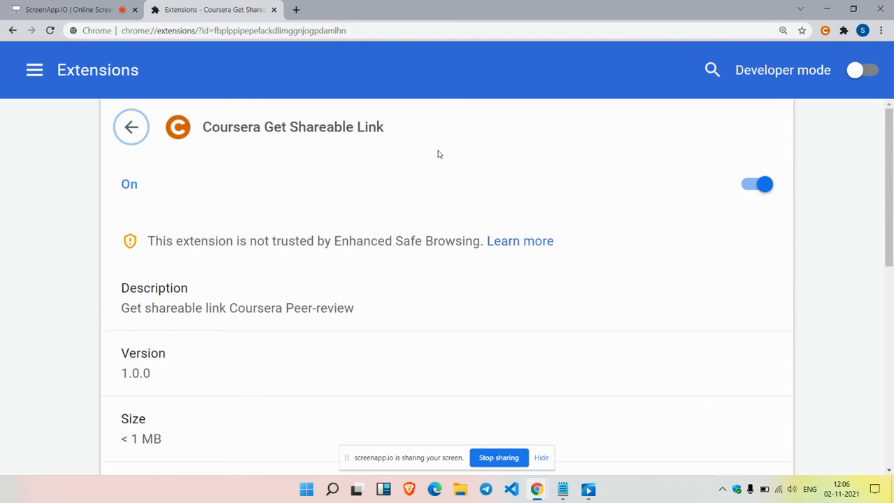
mouse_move(437, 154)
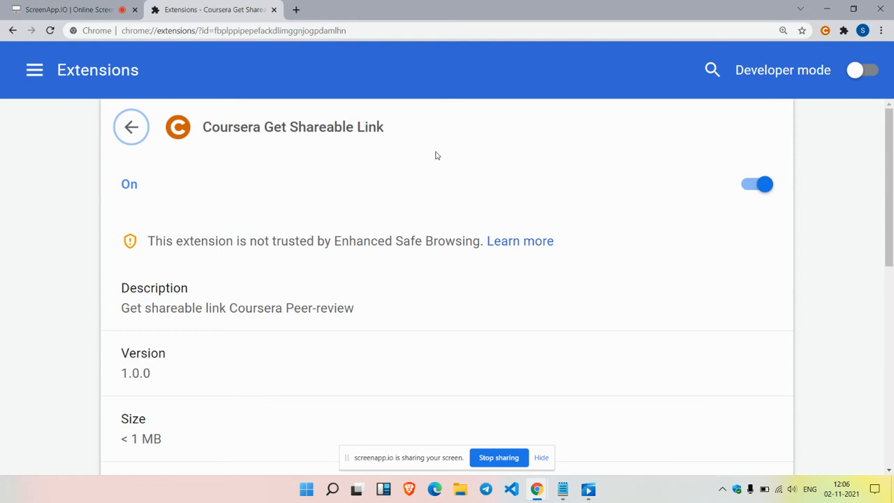
mouse_move(826, 46)
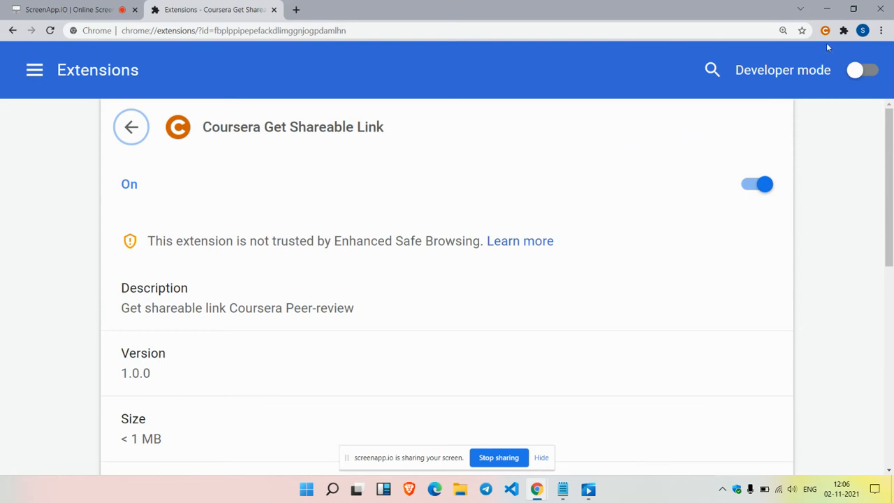
mouse_move(828, 30)
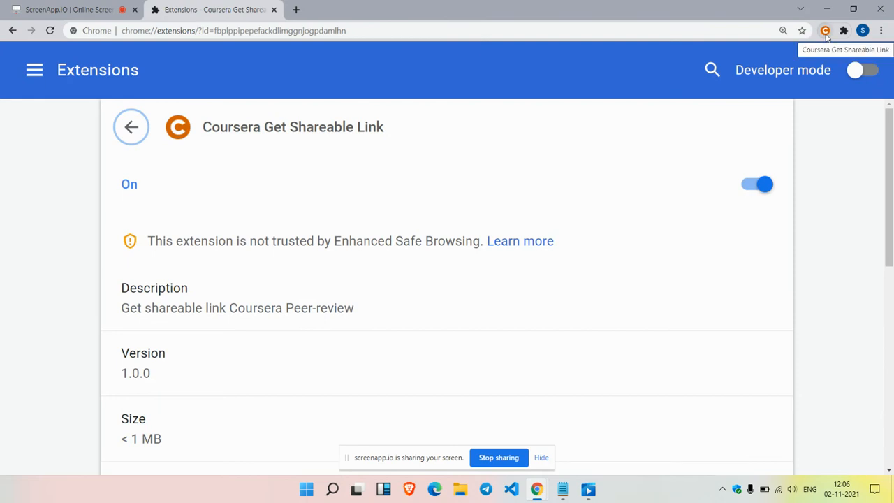
Step: Open the Coursera Get Shareable Link popup from its toolbar icon
left_click(829, 30)
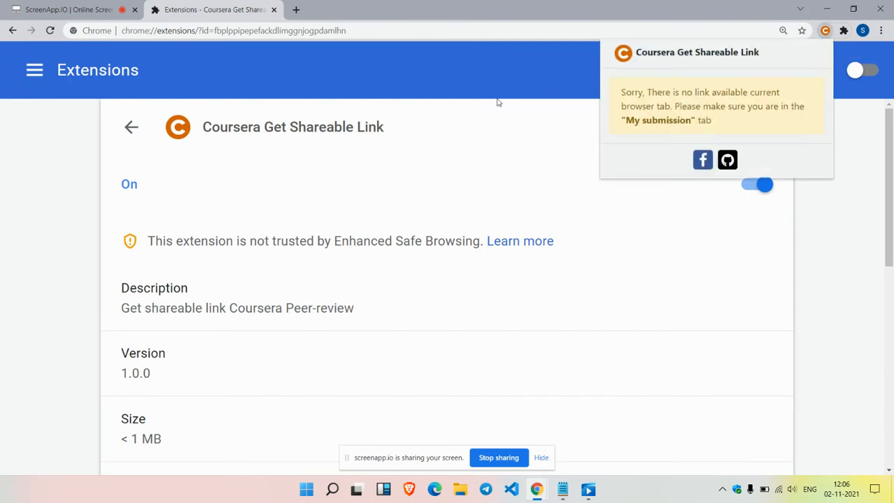
mouse_move(504, 103)
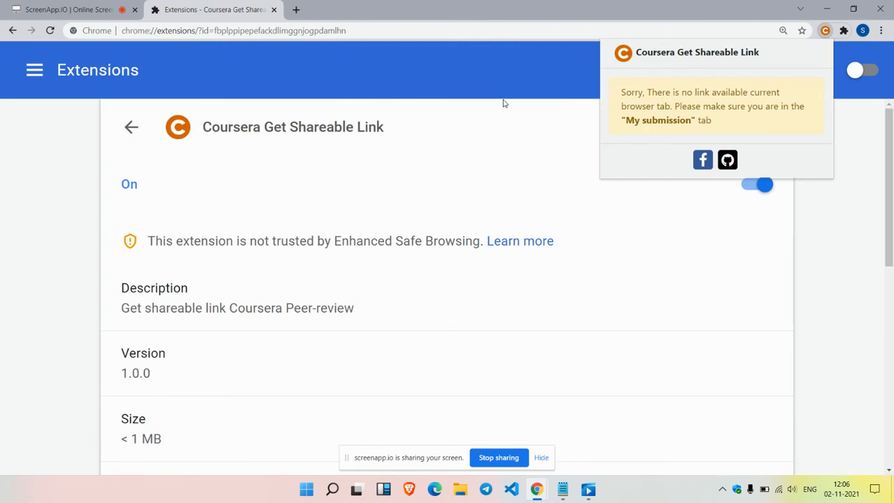
mouse_move(521, 95)
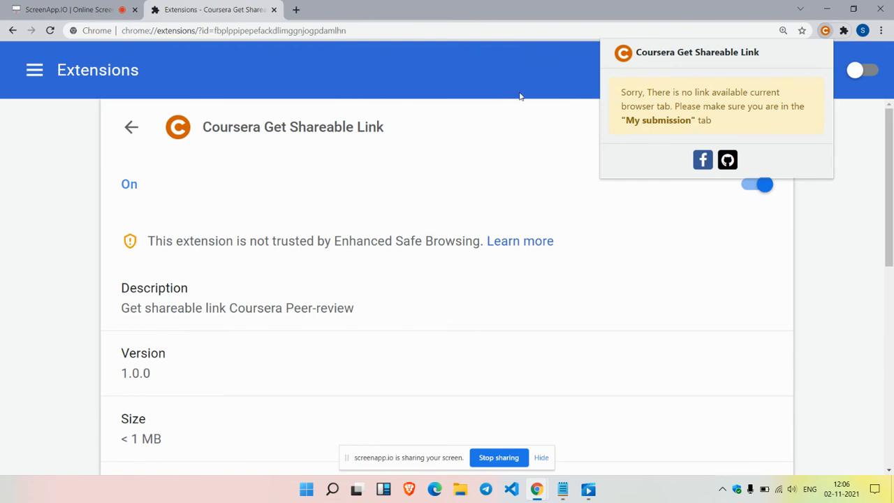
mouse_move(674, 112)
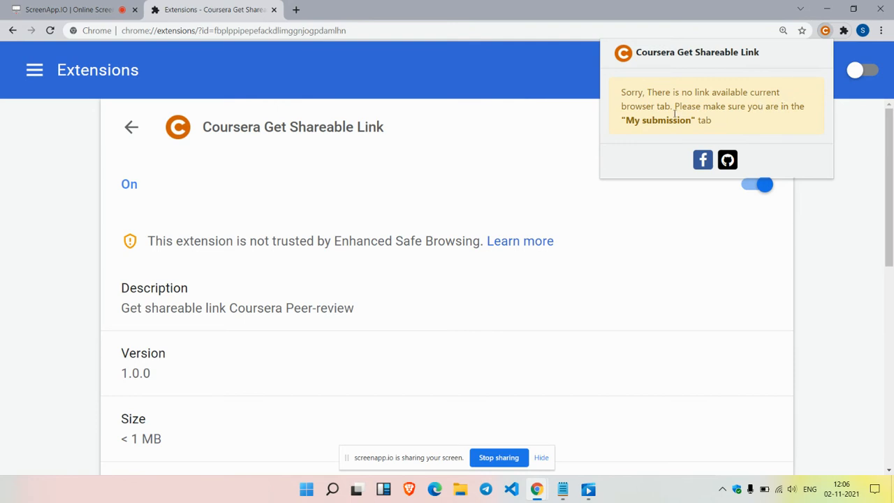
mouse_move(749, 107)
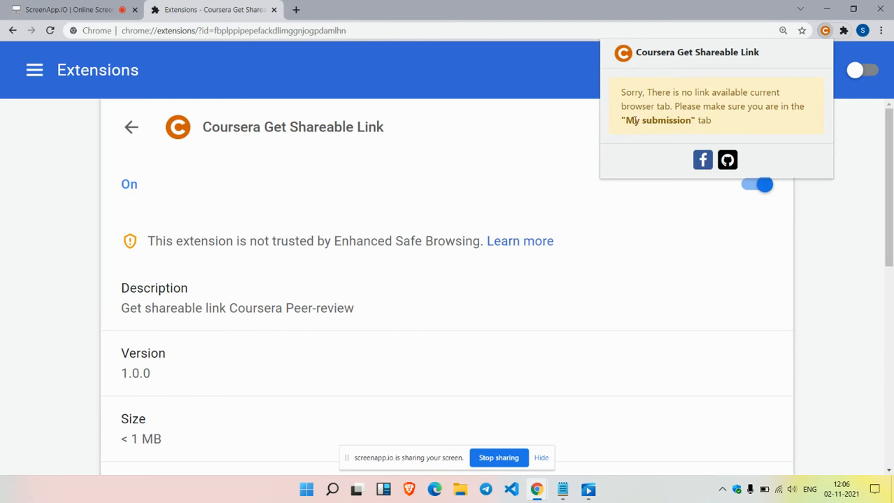
mouse_move(636, 127)
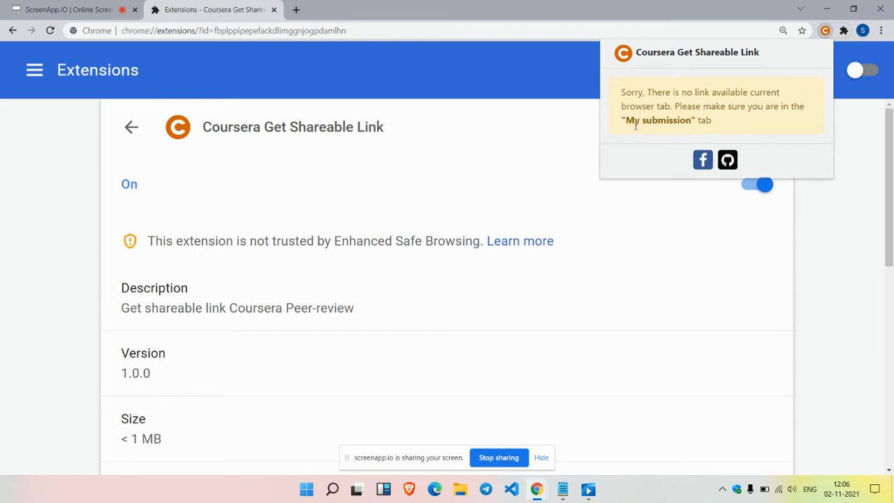
mouse_move(568, 156)
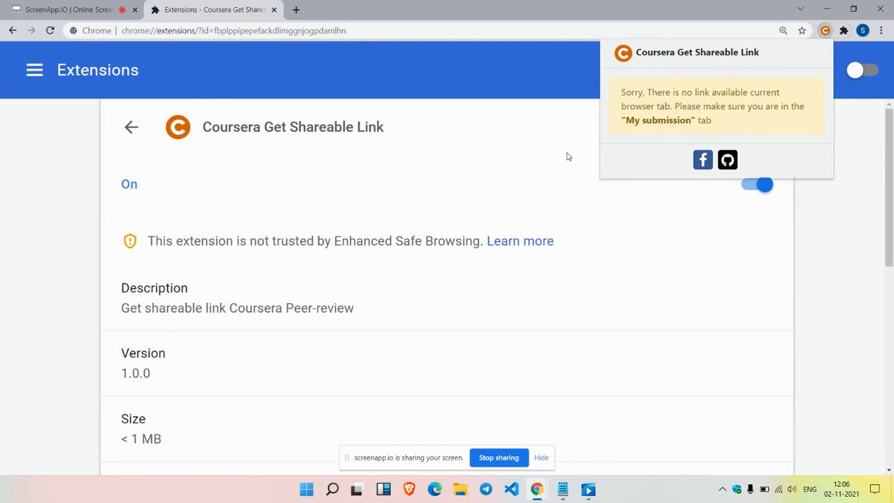
mouse_move(618, 111)
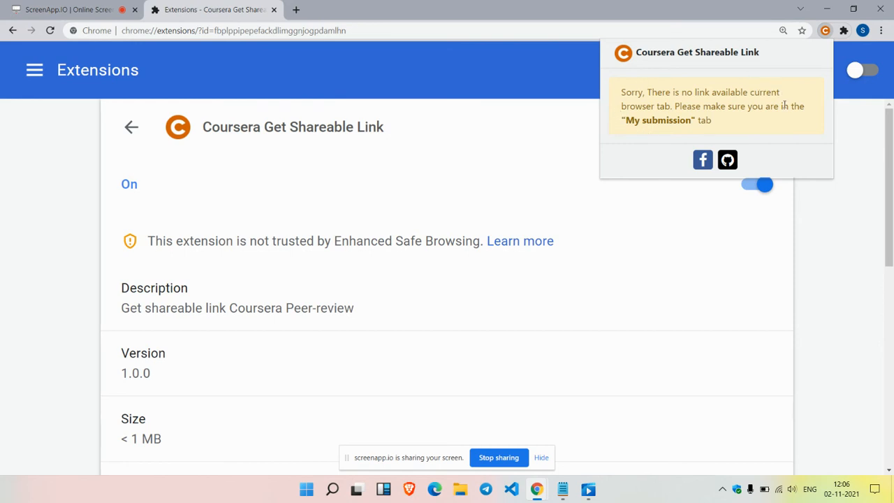
mouse_move(664, 106)
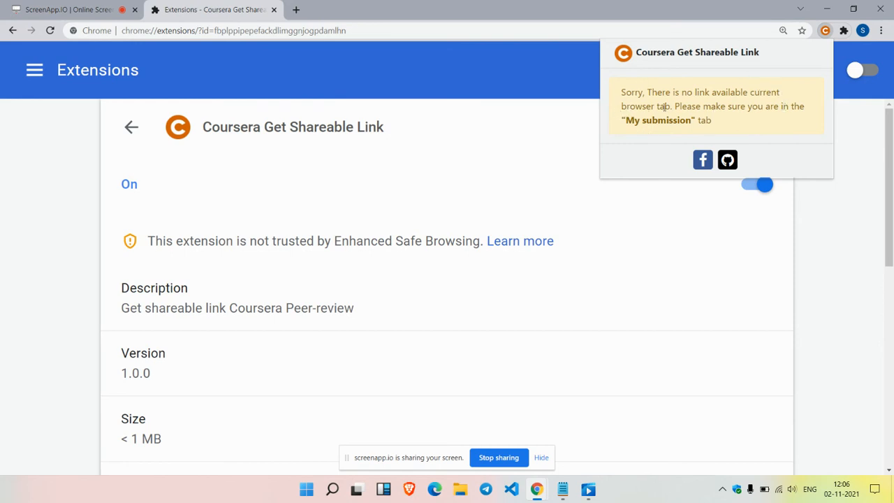
mouse_move(713, 120)
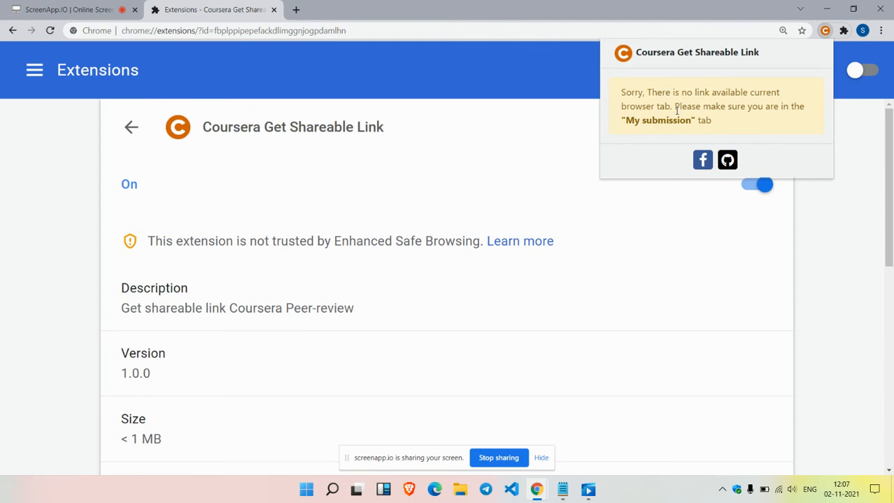
mouse_move(615, 135)
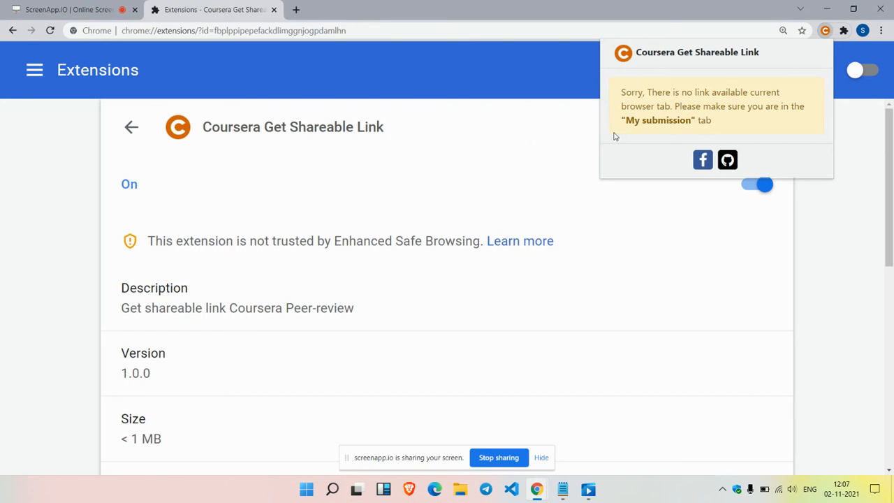
mouse_move(590, 159)
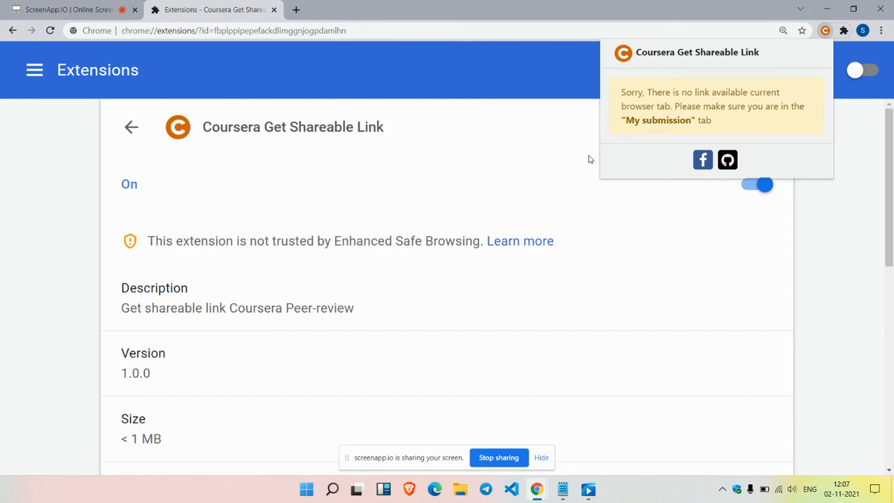